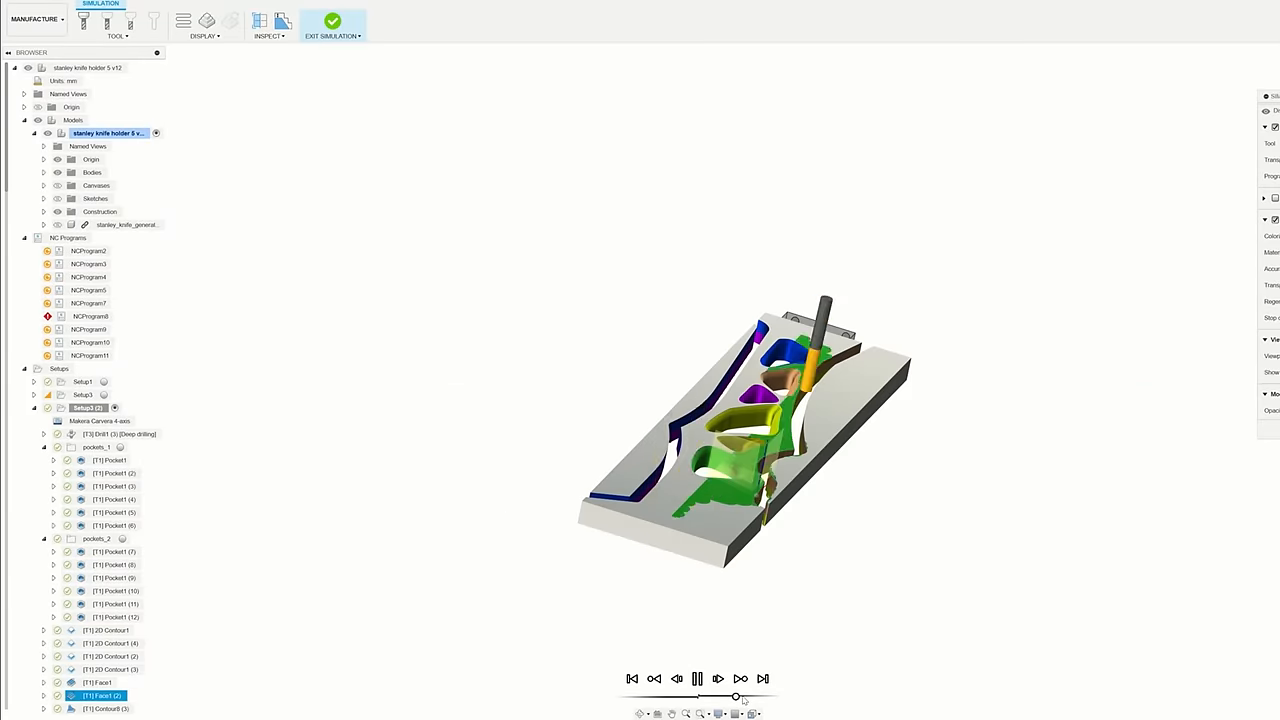
Leave the machining simulation and show the mounting plate design with its ring of holes.
{"action": "left_click", "coordinate": [332, 24]}
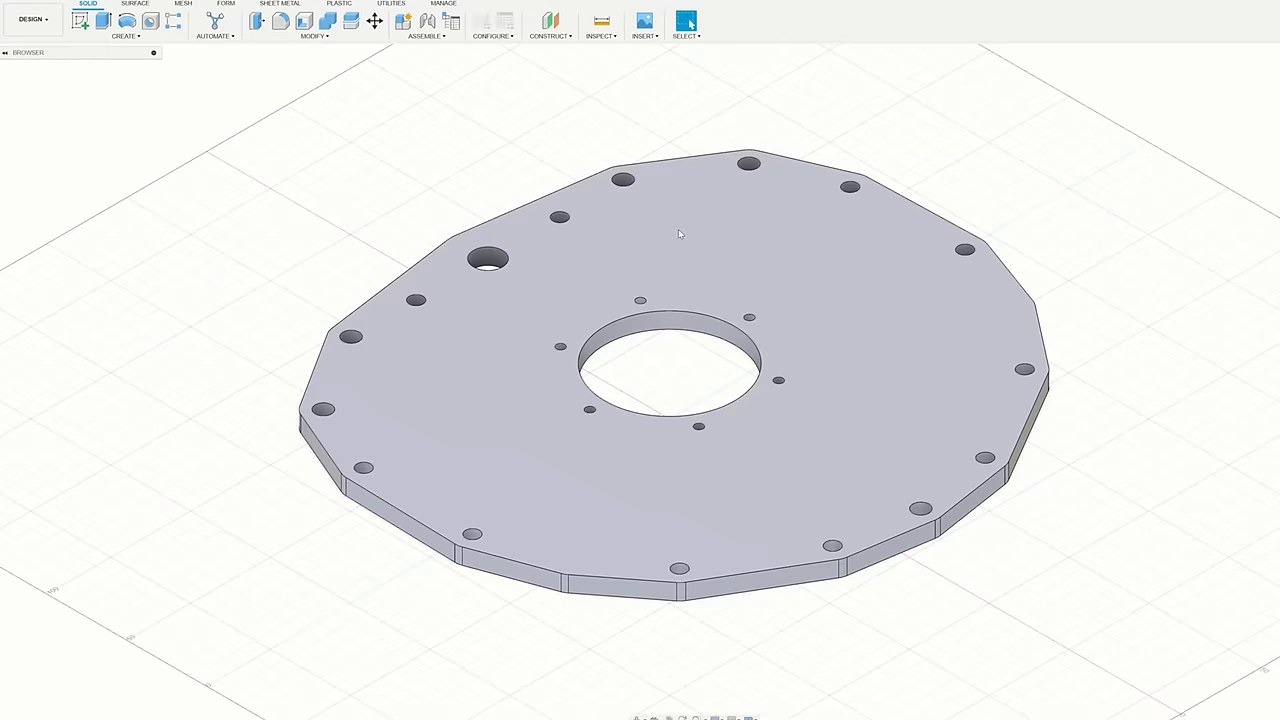
Switch to Generative Design and explore the converged Study 3 outcomes of the plate.
{"action": "left_click", "coordinate": [32, 20]}
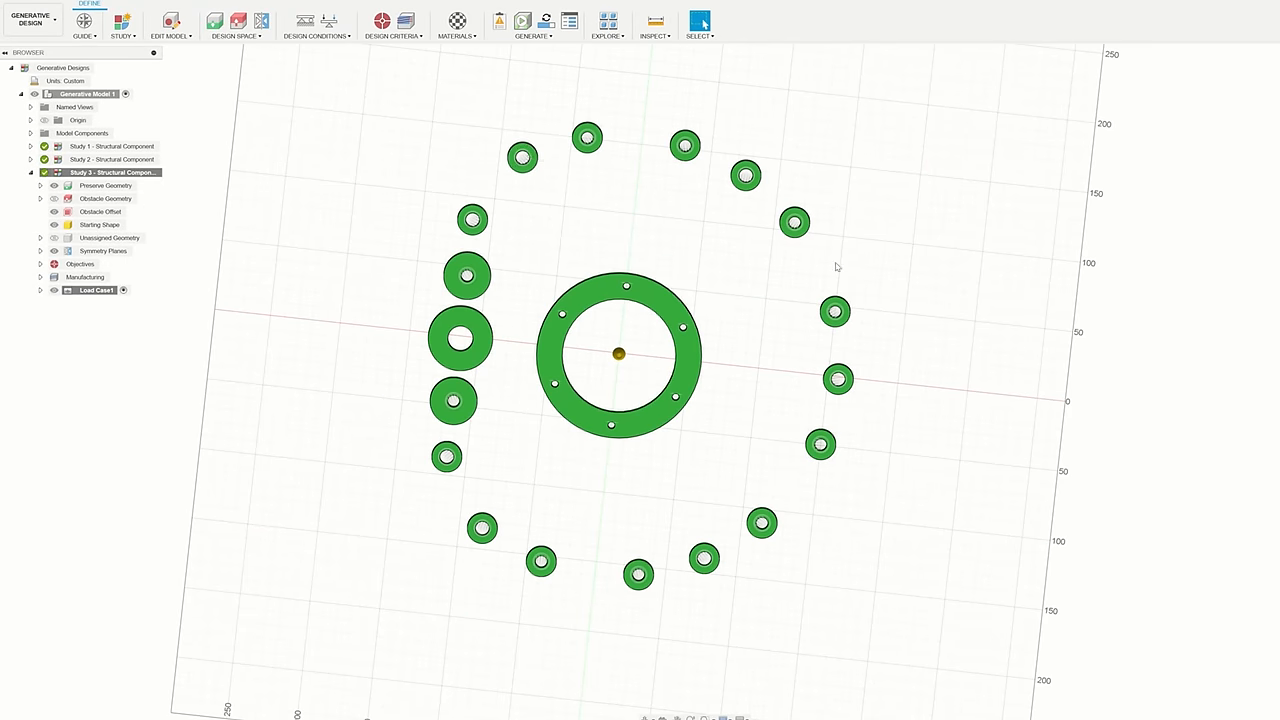
{"action": "left_click", "coordinate": [606, 24]}
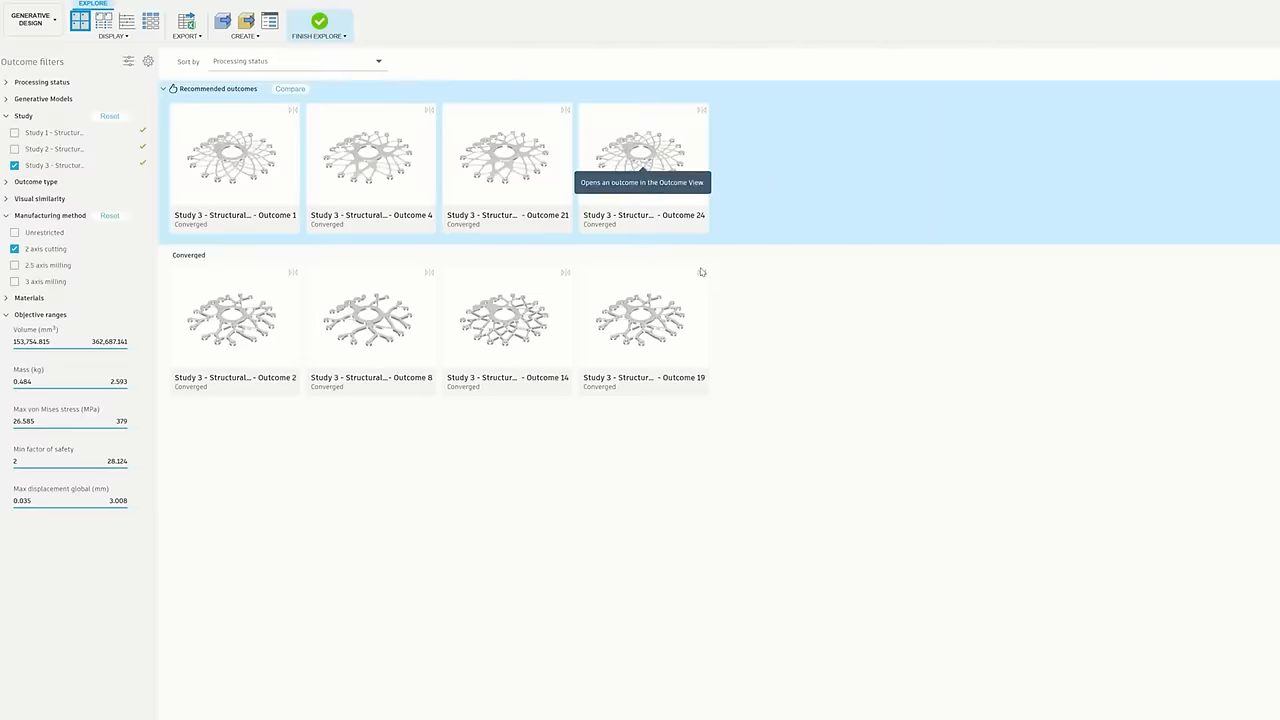
Inspect a chosen outcome, then insert the knife photo as a canvas behind the blade outline sketch.
{"action": "double_click", "coordinate": [644, 150]}
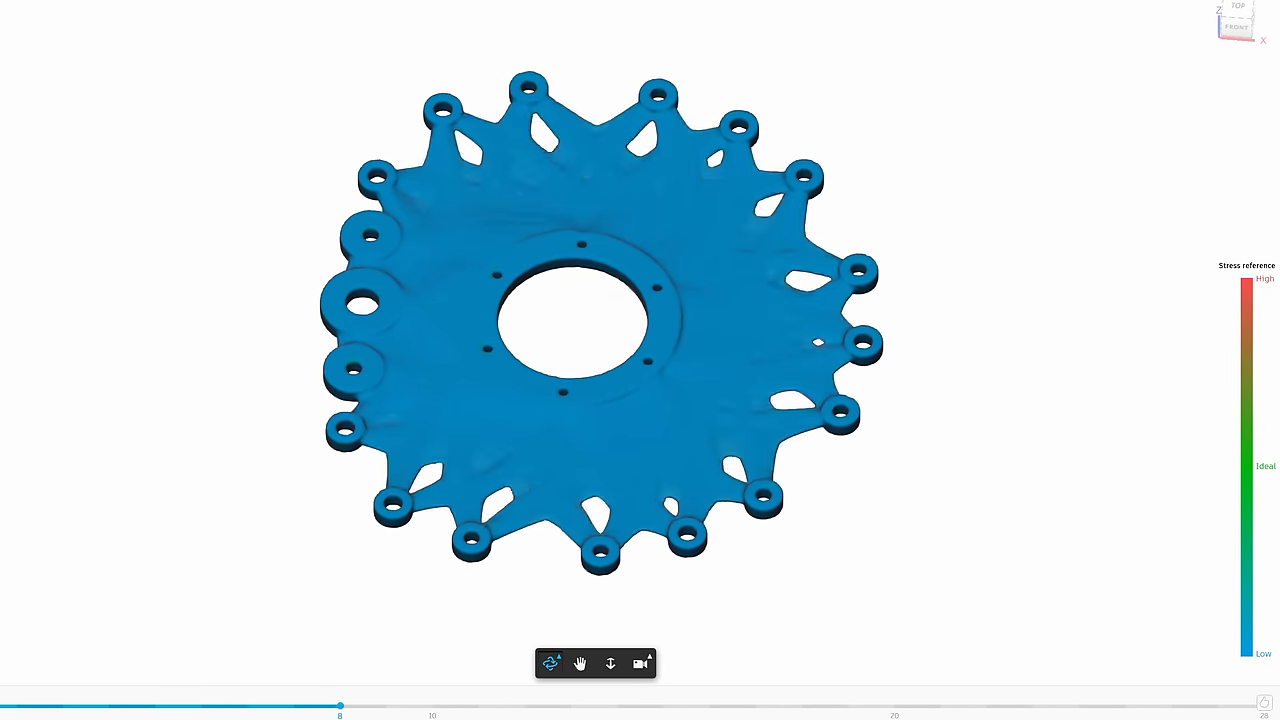
{"action": "left_click_drag", "start_coordinate": [340, 708], "coordinate": [662, 708]}
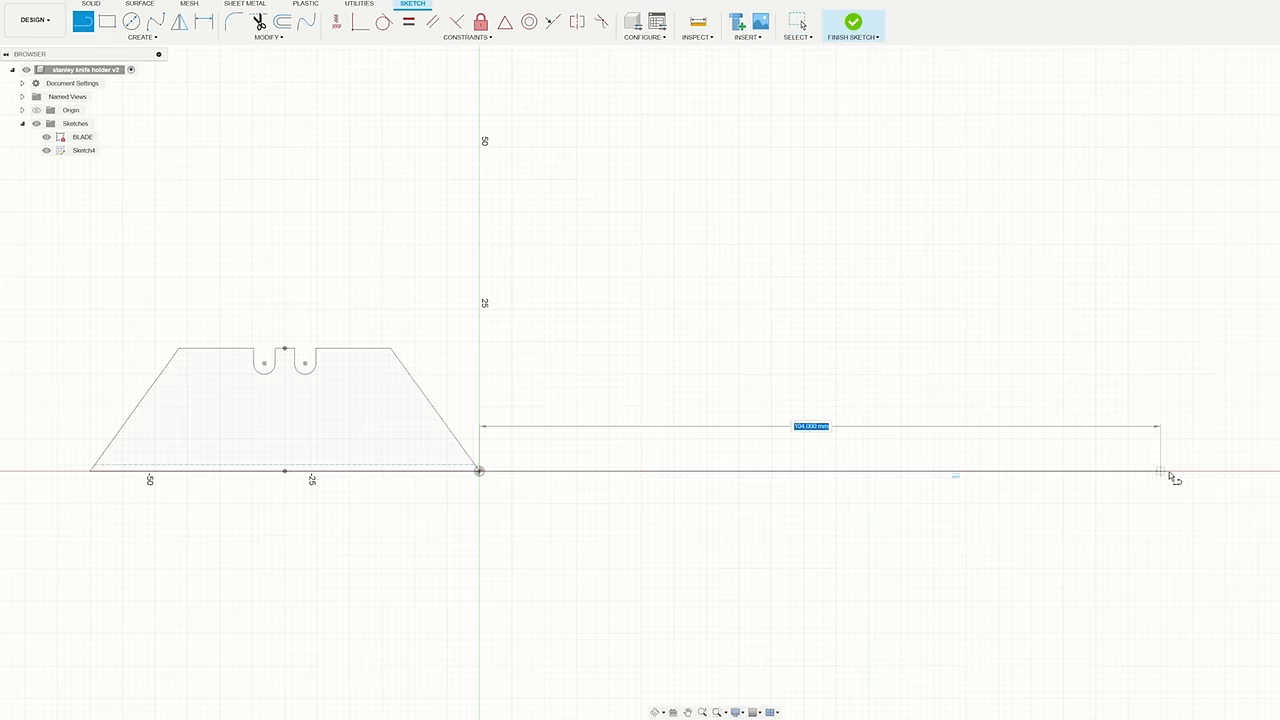
{"action": "left_click", "coordinate": [852, 22]}
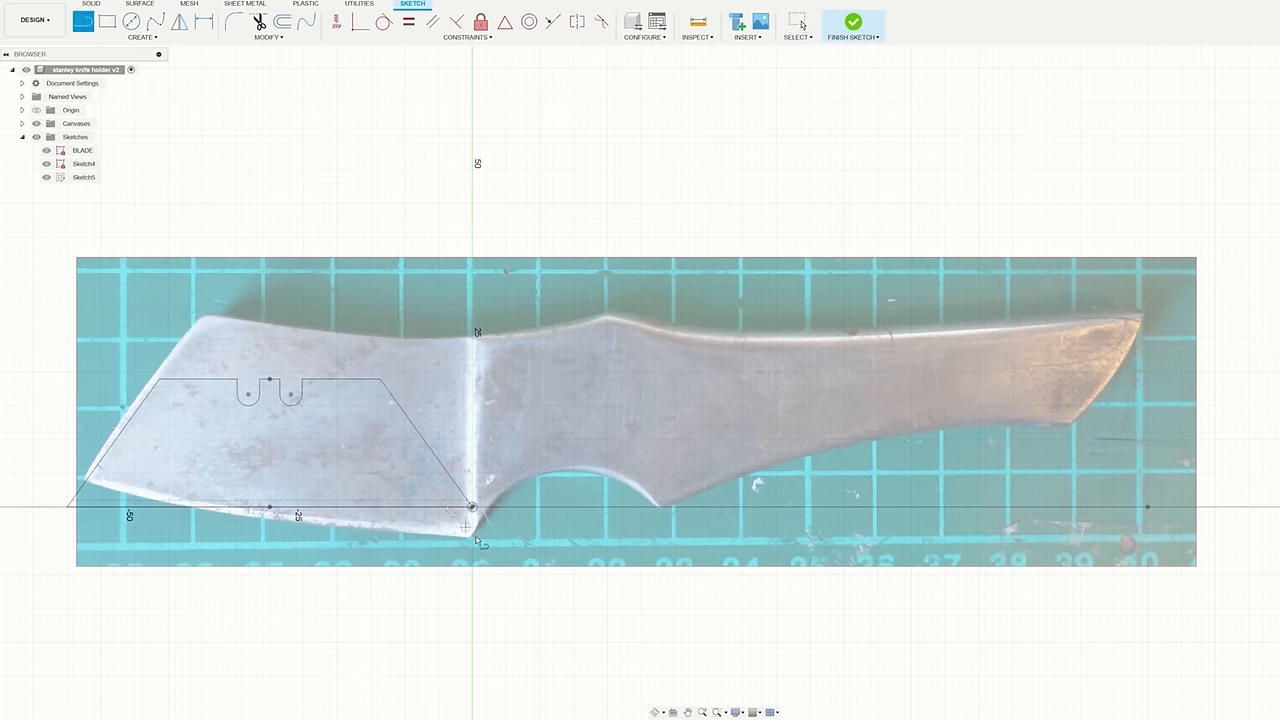
{"action": "left_click", "coordinate": [852, 22]}
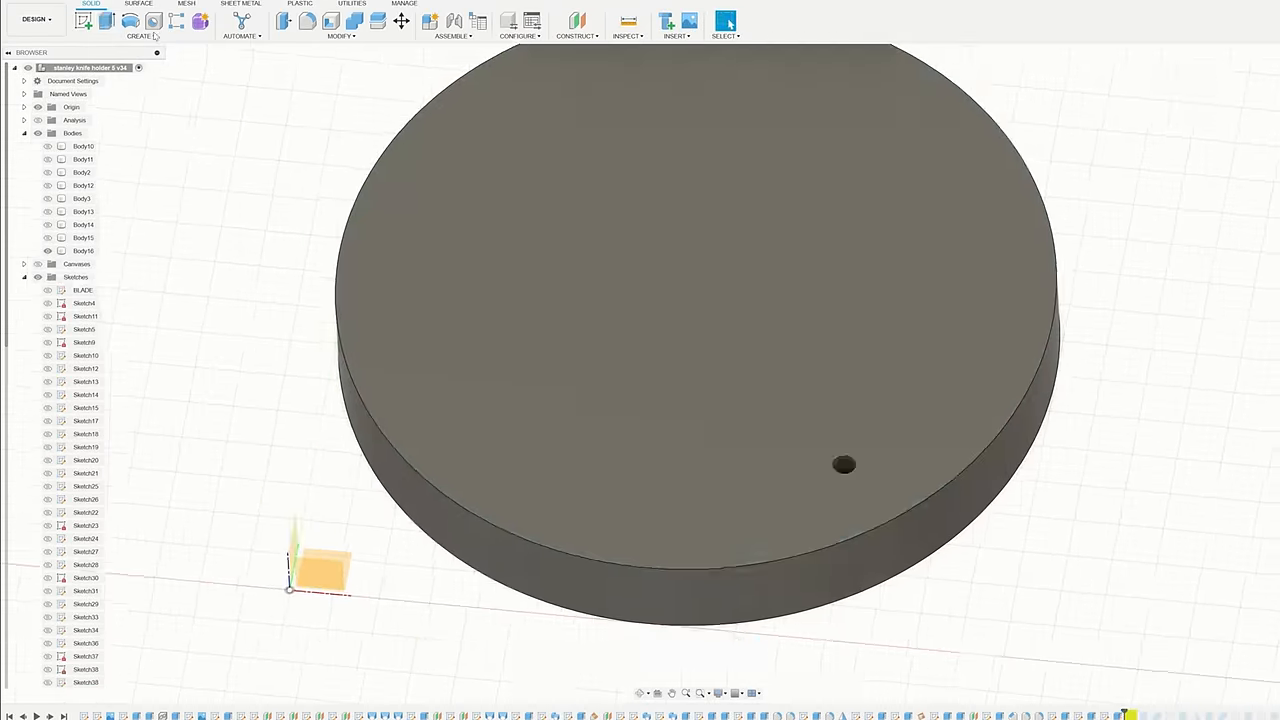
In Manufacture, add a thread-milling operation with the thread mill on the disc's small hole.
{"action": "left_click", "coordinate": [36, 18]}
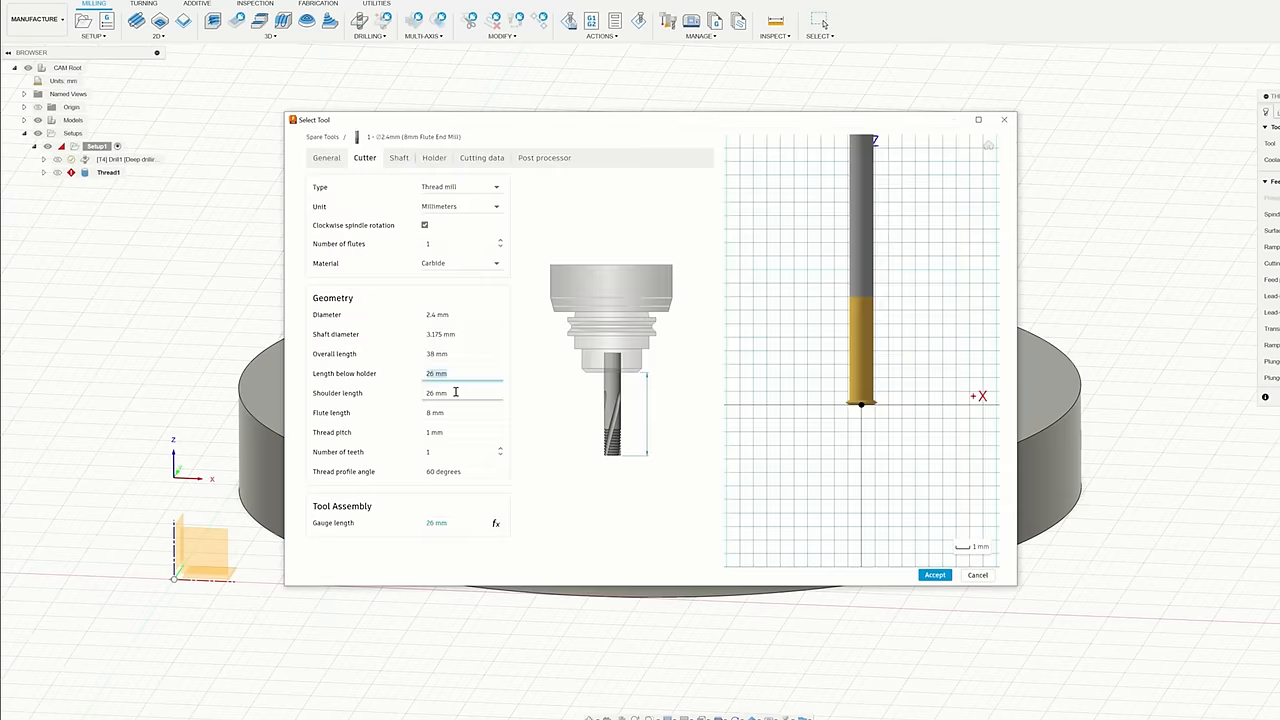
{"action": "left_click", "coordinate": [932, 576]}
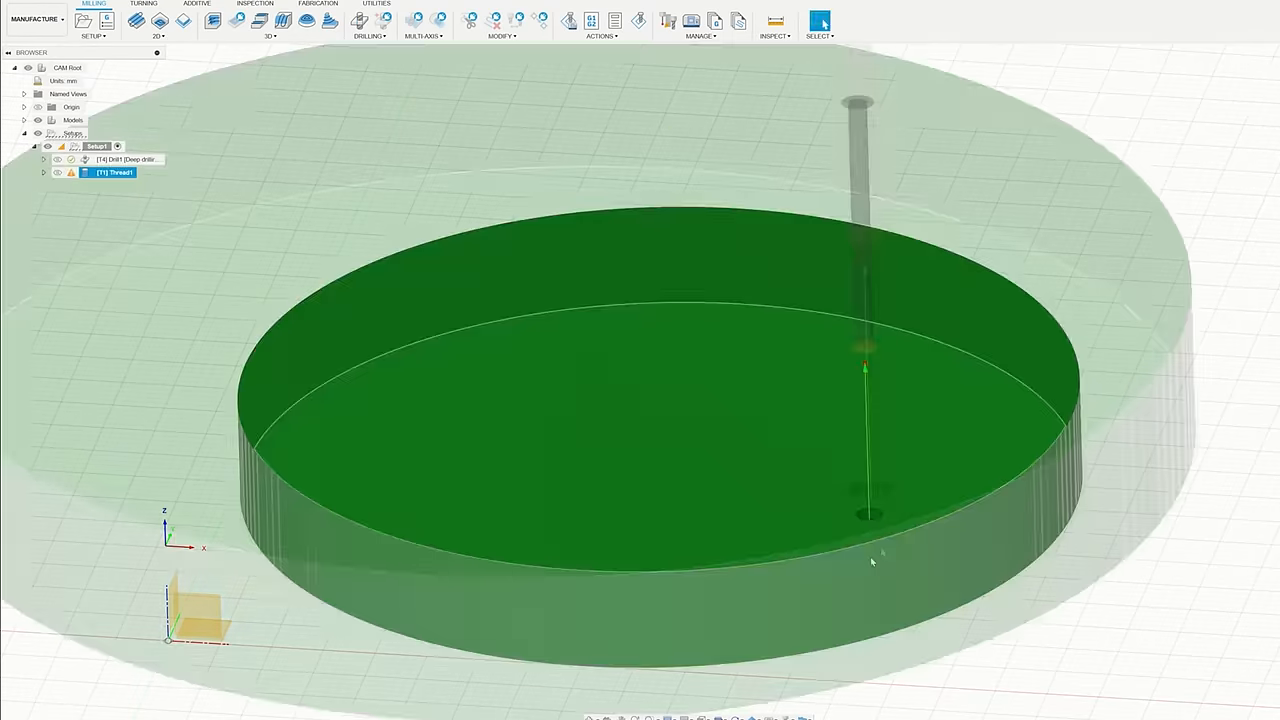